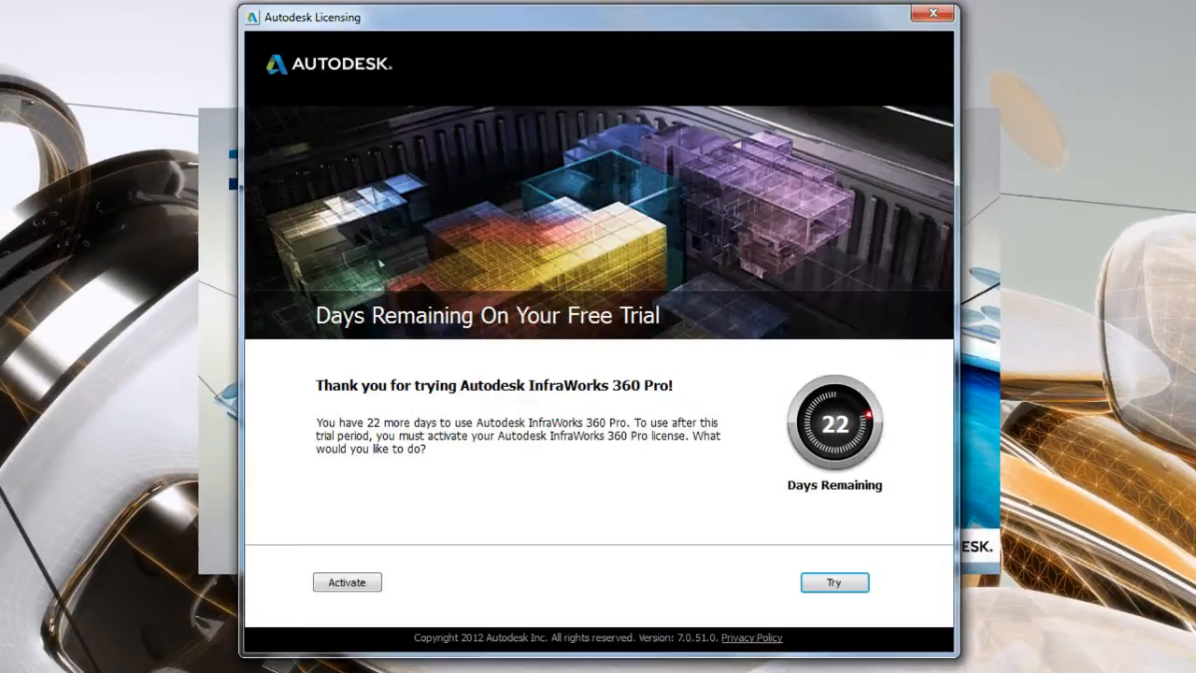
pyautogui.moveTo(792, 530)
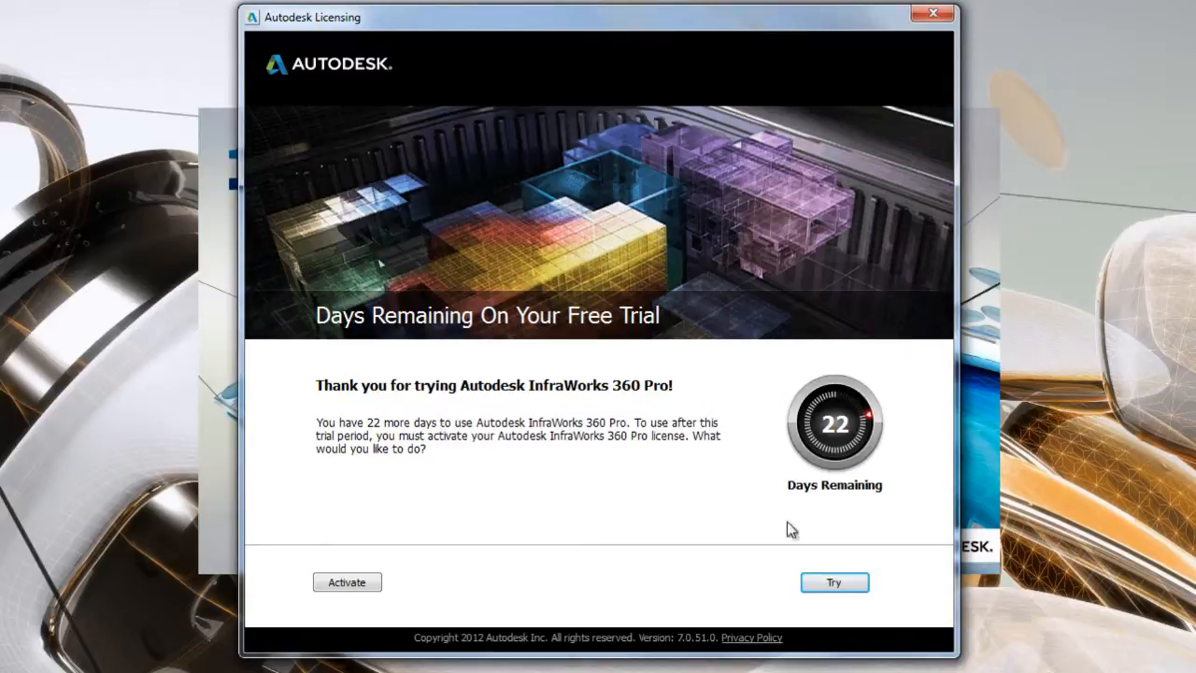
# - Choose Try in the licensing dialog to continue the free Pro trial
pyautogui.click(347, 581)
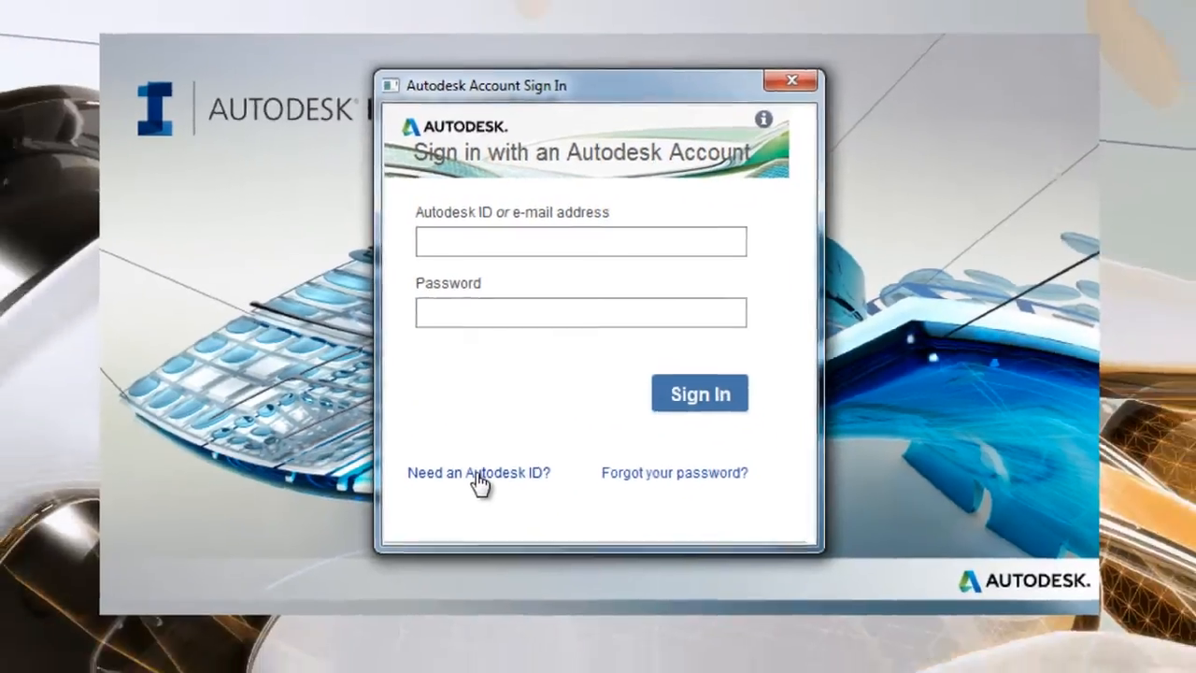
pyautogui.click(479, 472)
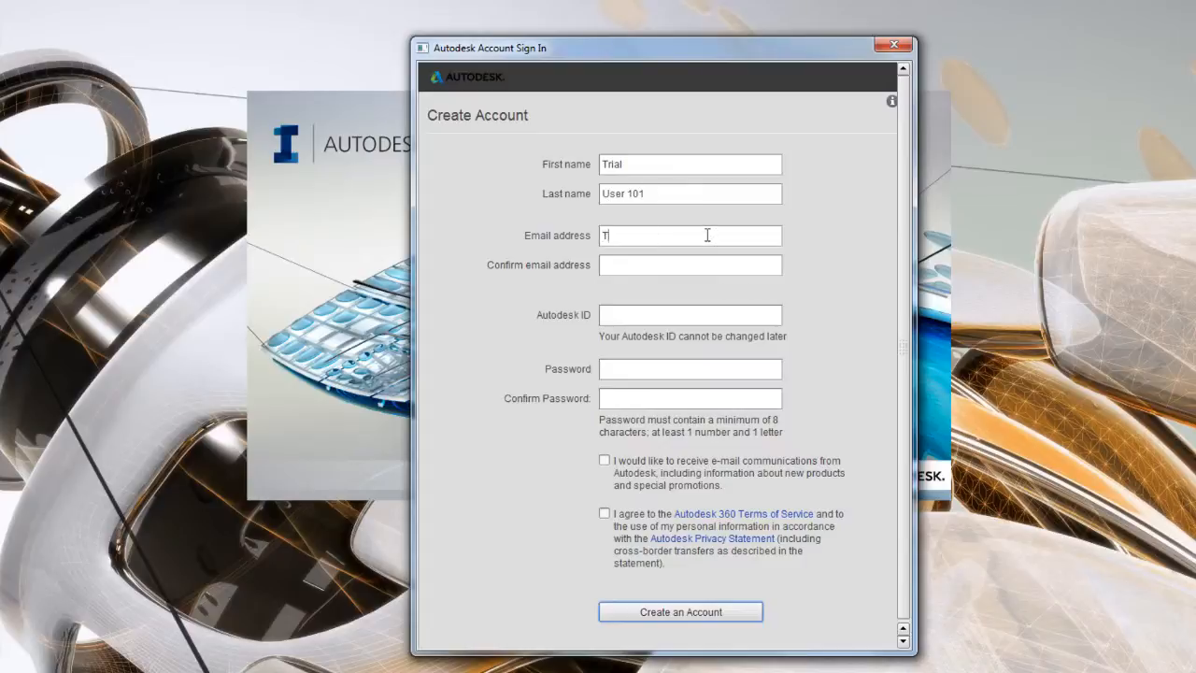
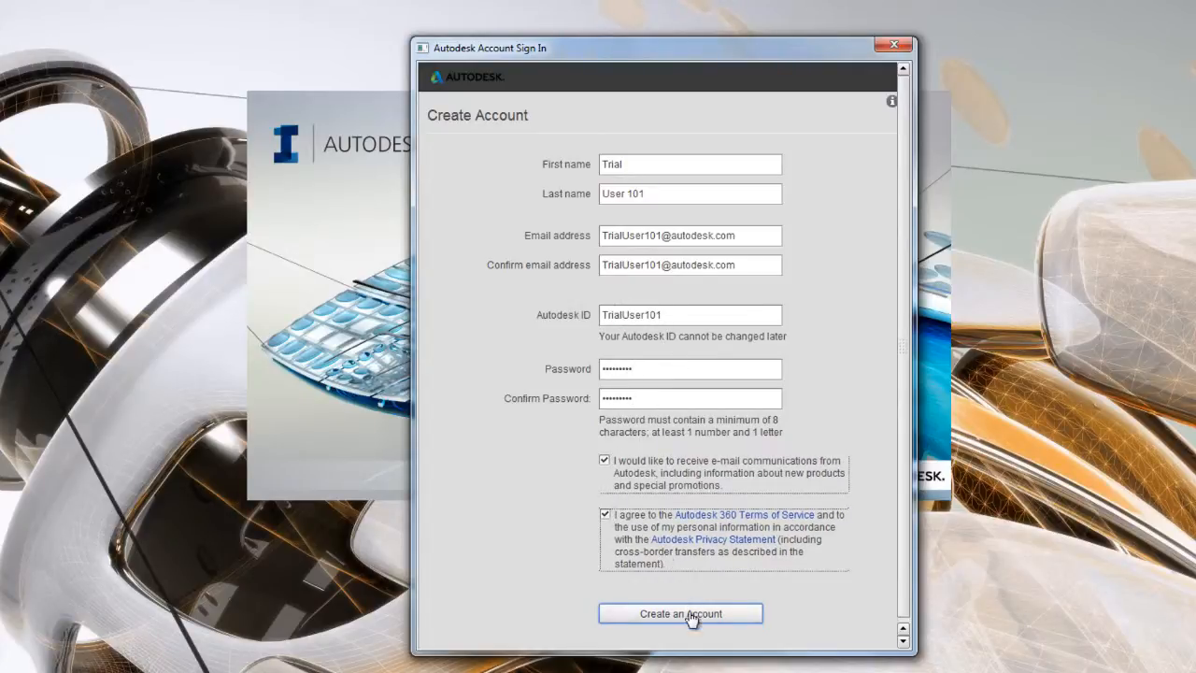
pyautogui.click(681, 613)
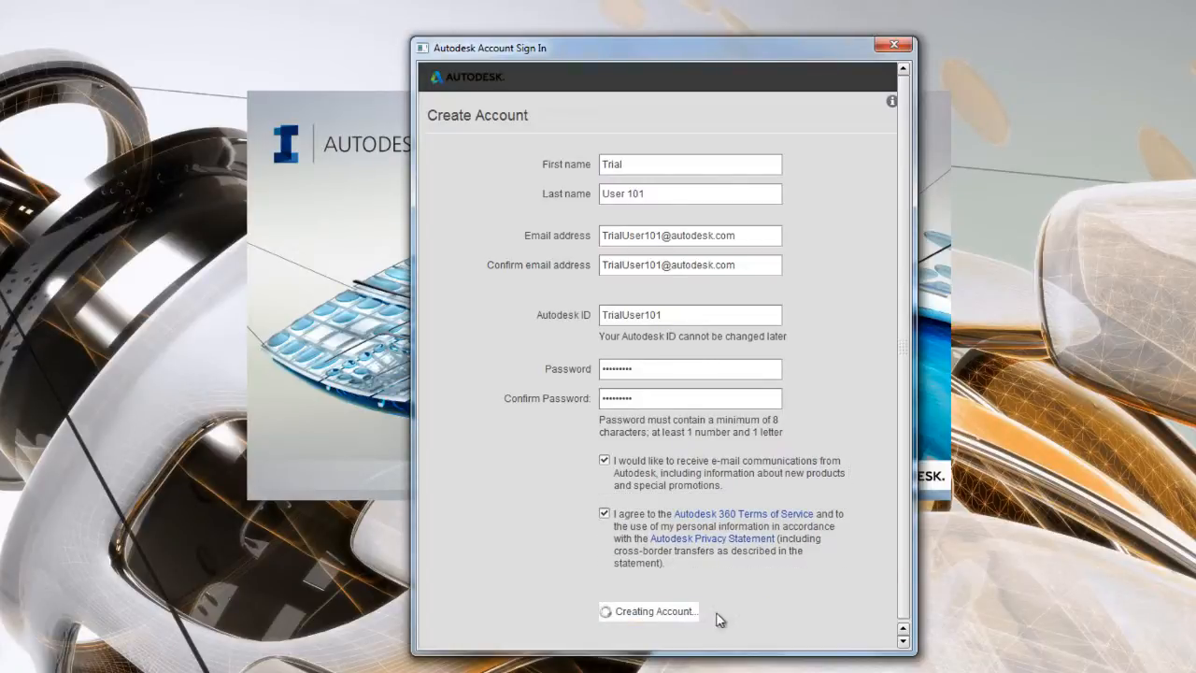
pyautogui.click(648, 610)
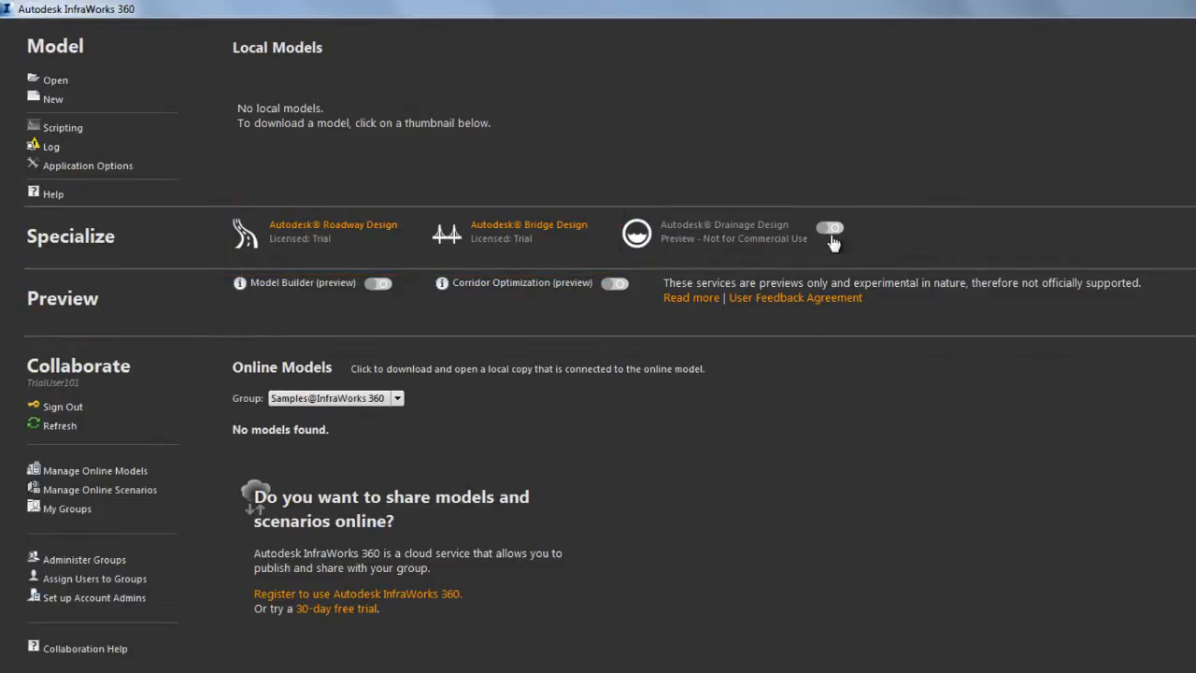
# - Turn on Drainage Design, acknowledging the restart notice and accepting the pre-release agreement
pyautogui.click(830, 227)
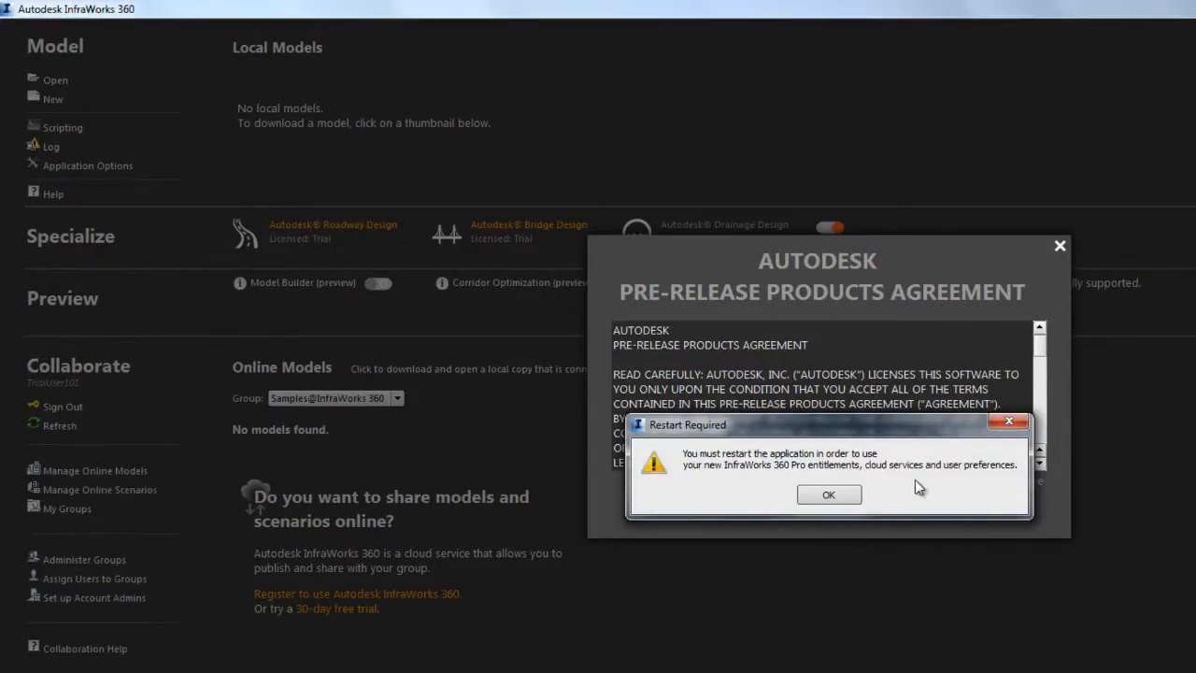
pyautogui.click(828, 495)
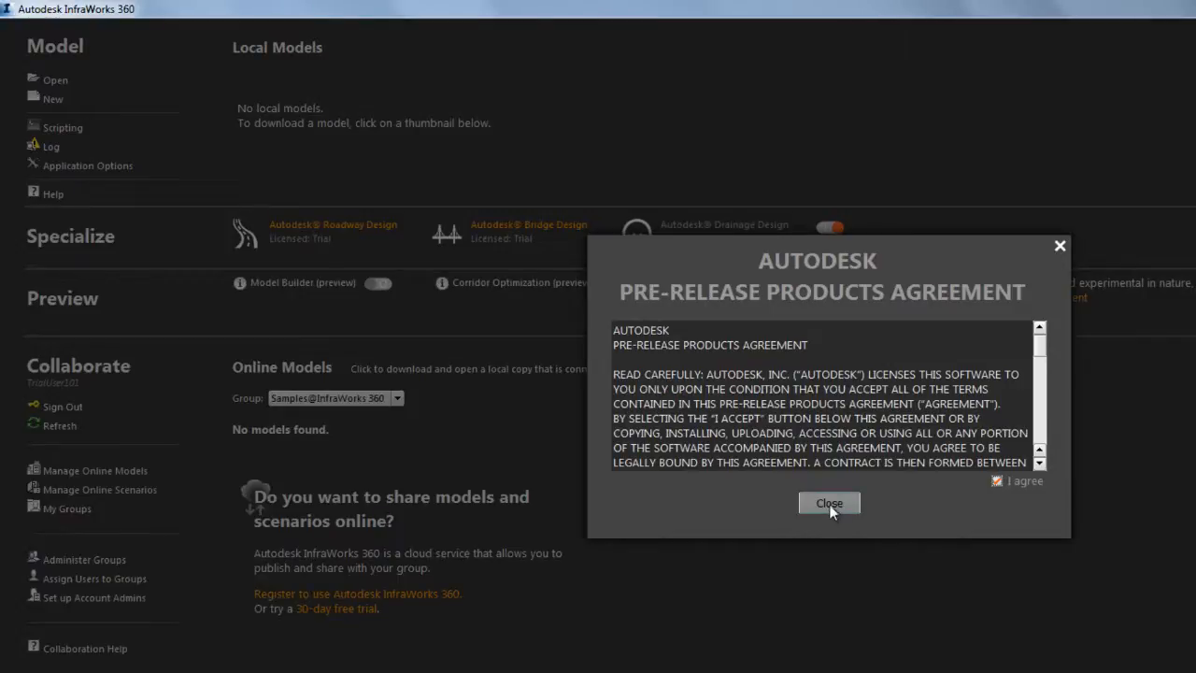
pyautogui.click(829, 503)
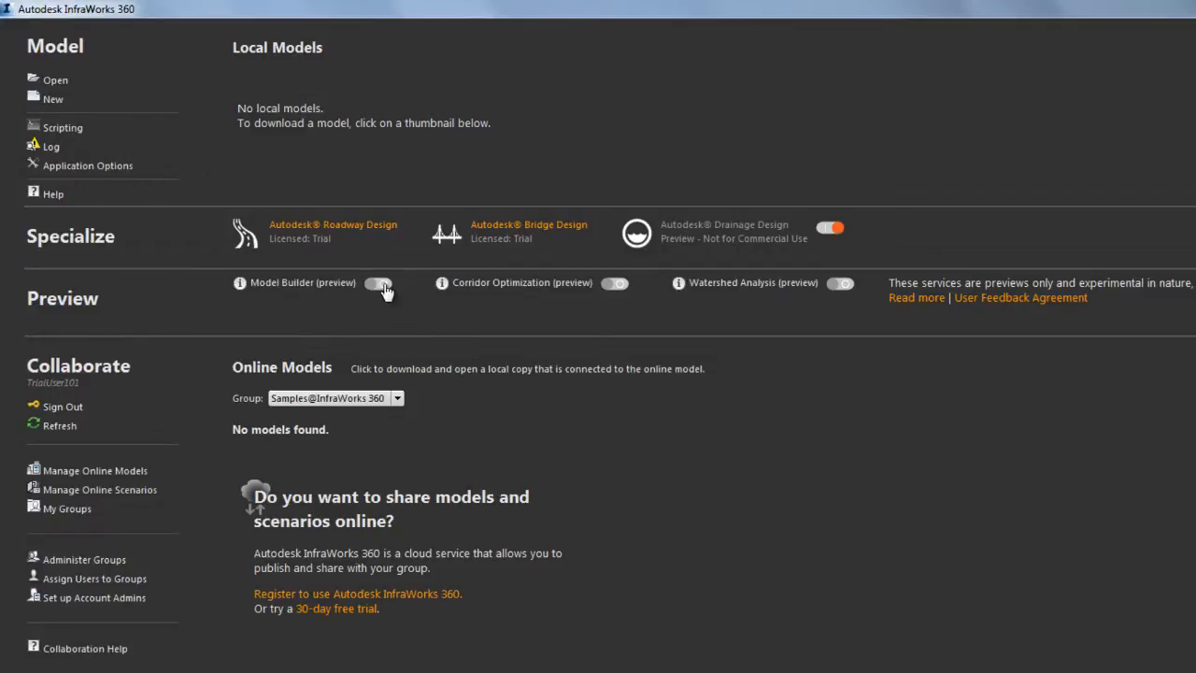
# - Turn on the Model Builder and Corridor Optimization previews, accepting their terms of use
pyautogui.click(378, 283)
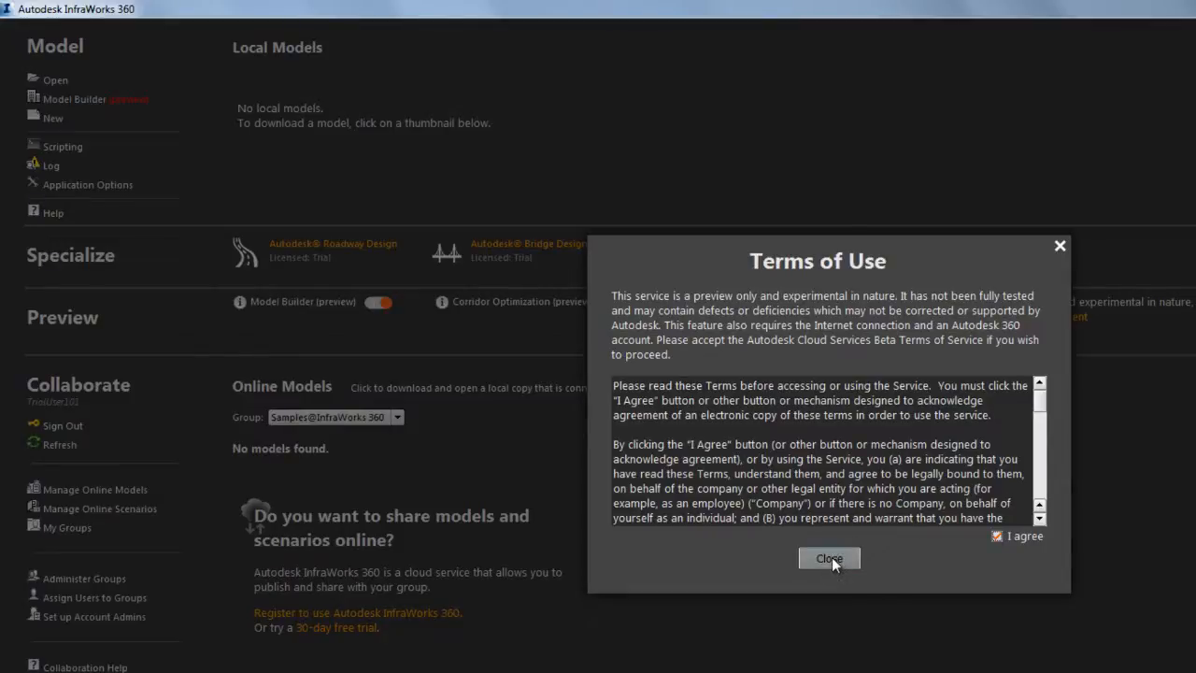
pyautogui.click(829, 558)
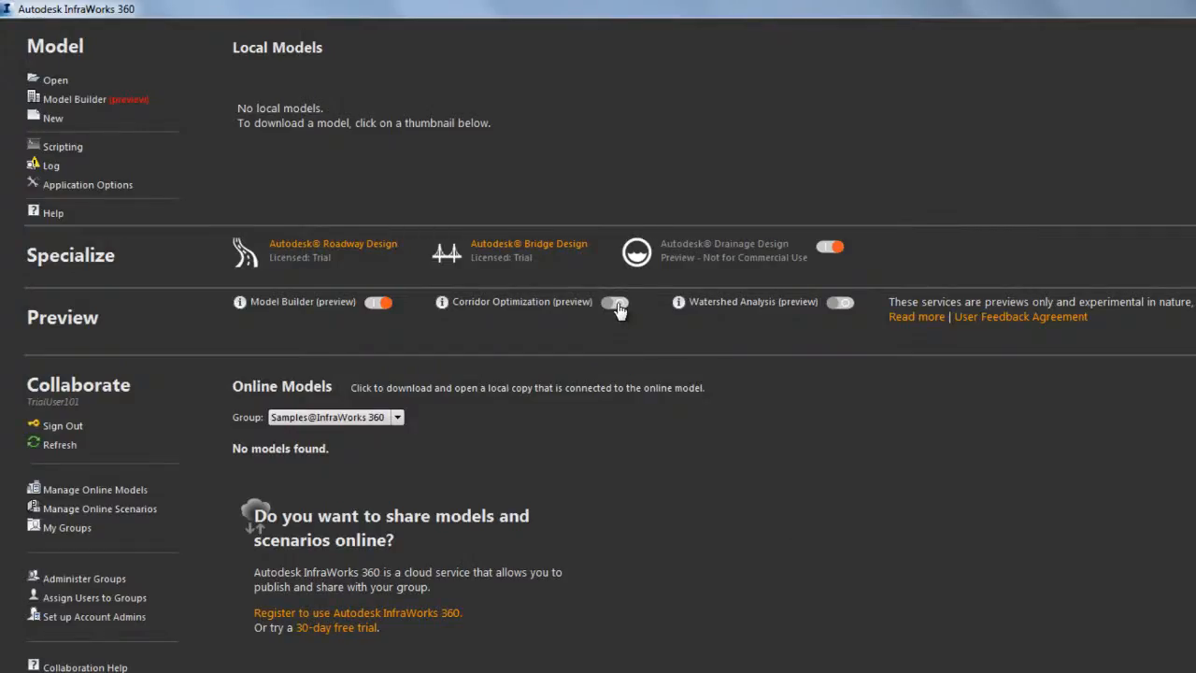
pyautogui.click(615, 301)
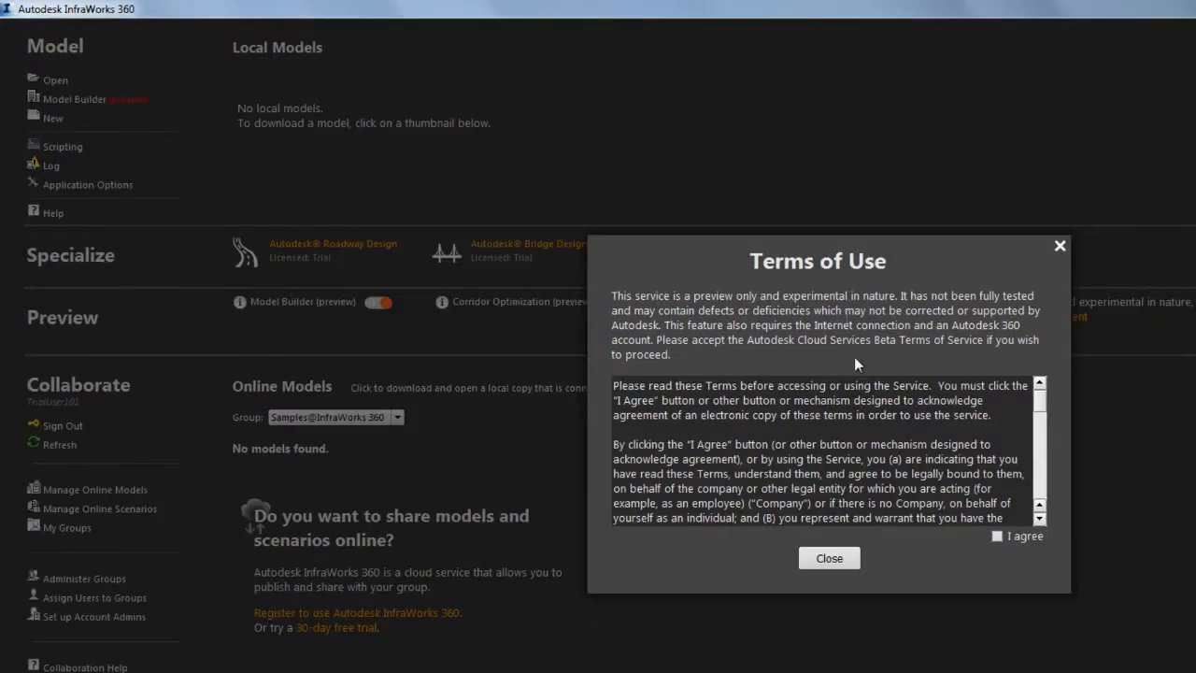
pyautogui.click(998, 536)
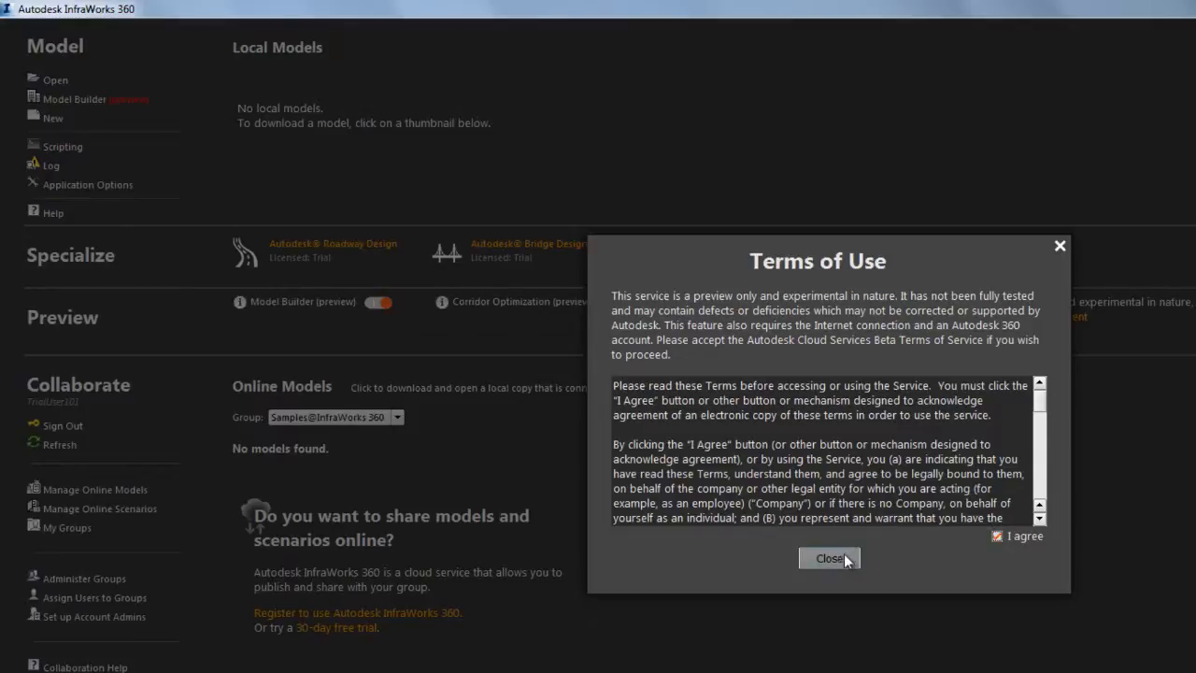
pyautogui.click(829, 558)
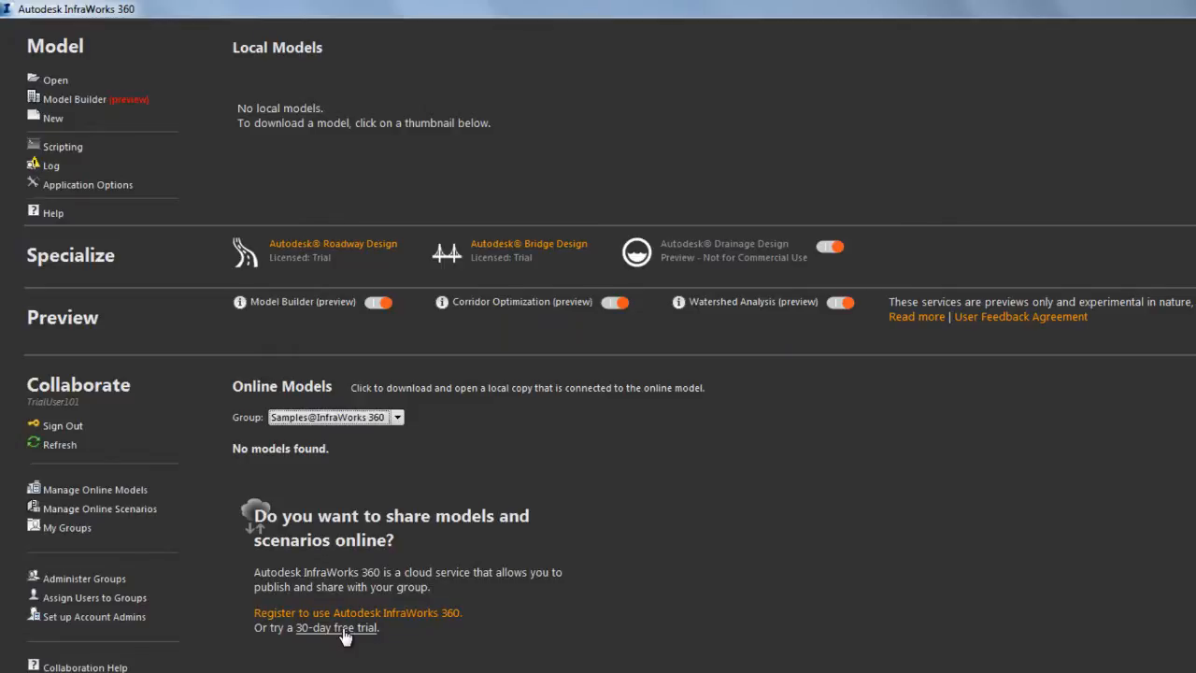
# - Start the 30-day cloud trial and sign in as TrialUser101 in Chrome
pyautogui.click(336, 628)
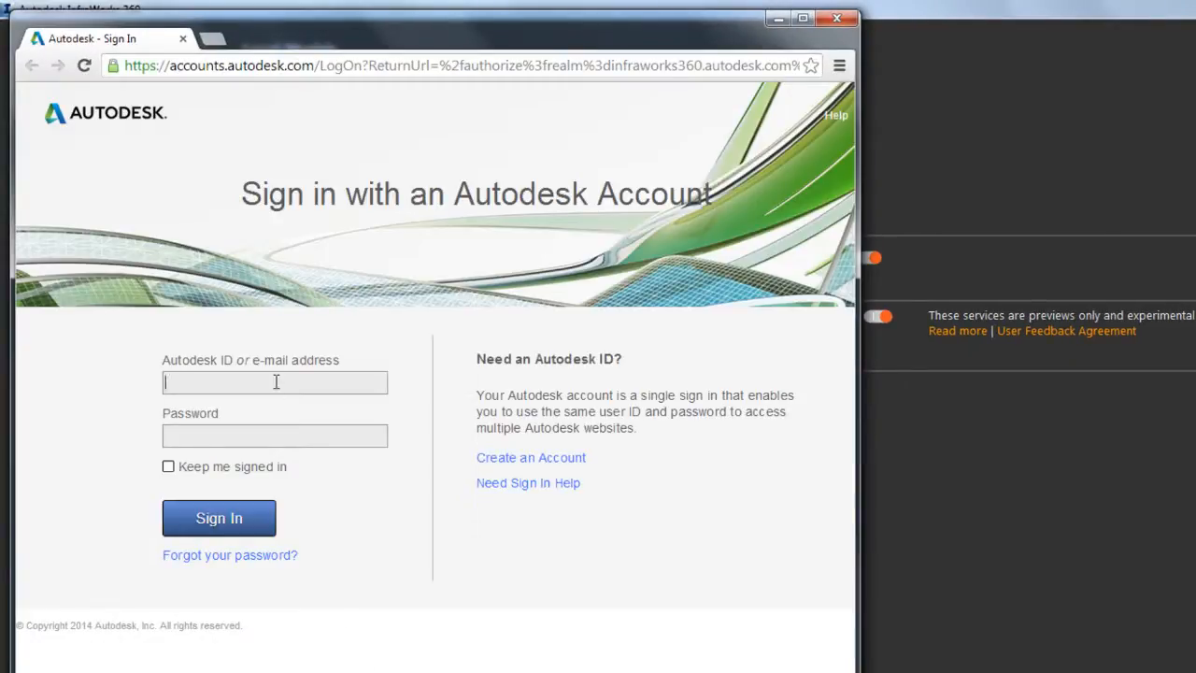
pyautogui.write('TrialUser101')
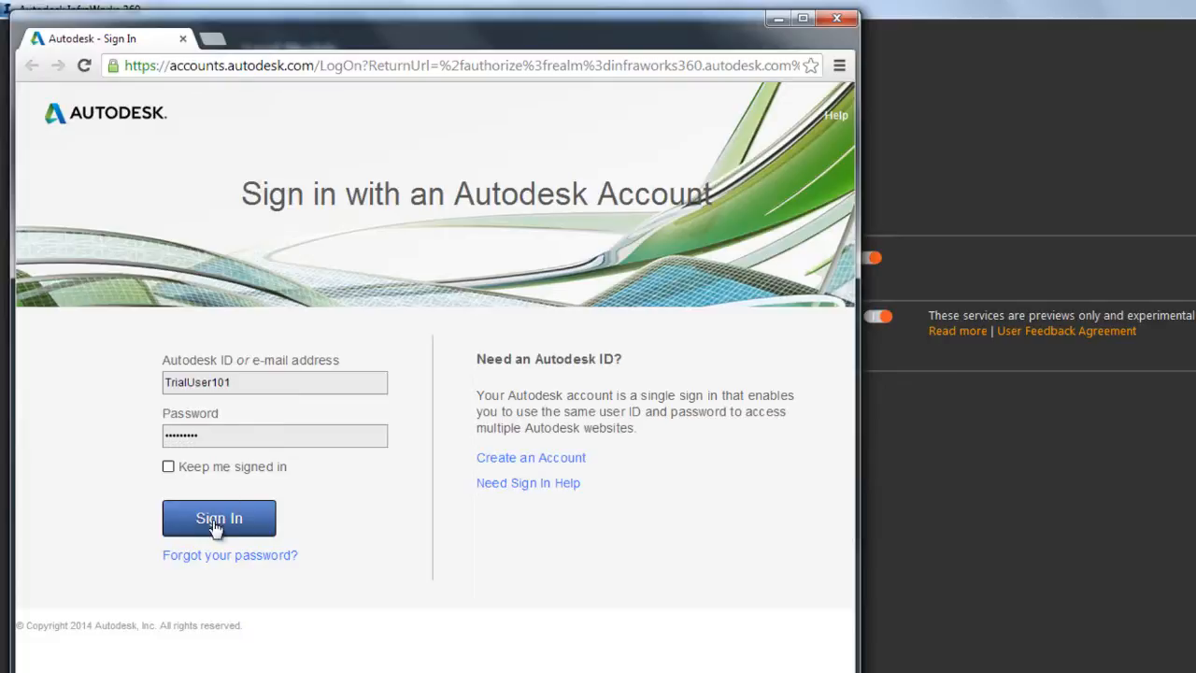
pyautogui.click(219, 518)
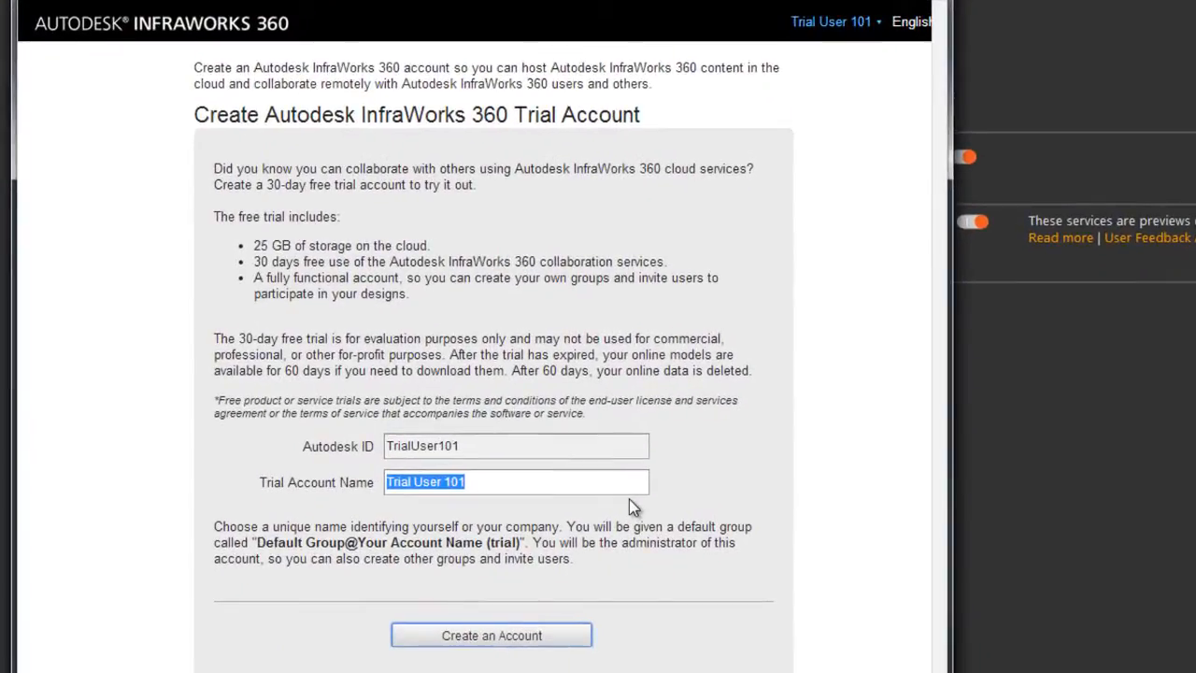
pyautogui.moveTo(836, 552)
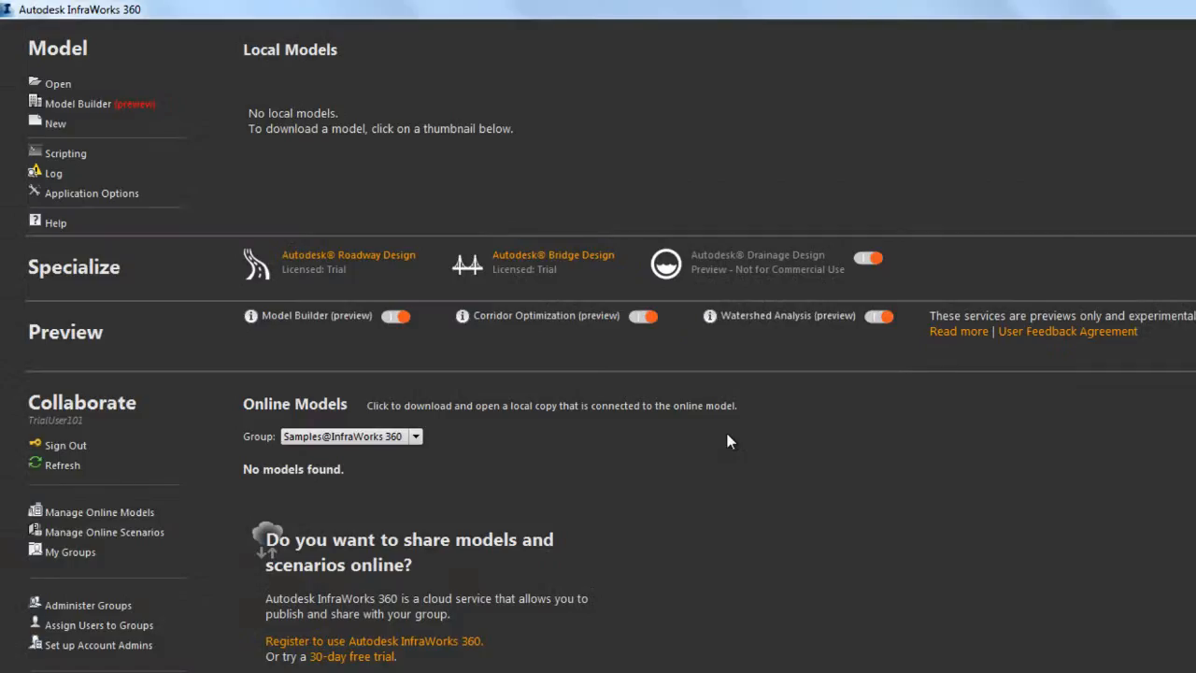
pyautogui.moveTo(720, 446)
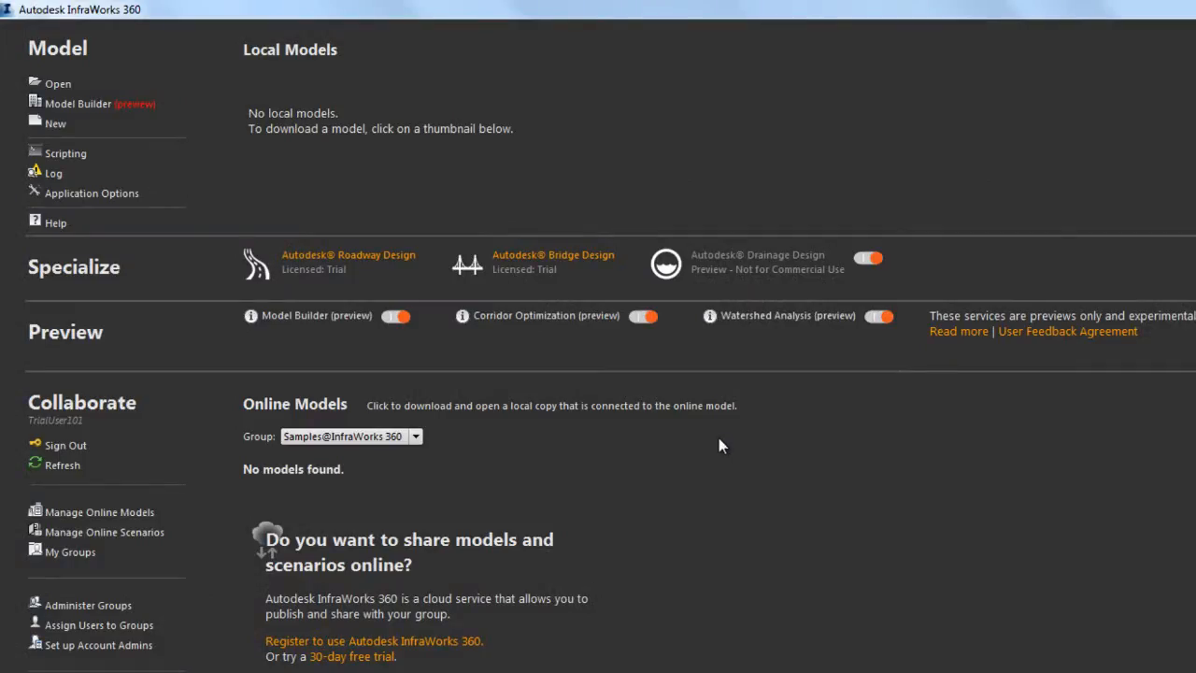
pyautogui.moveTo(78, 452)
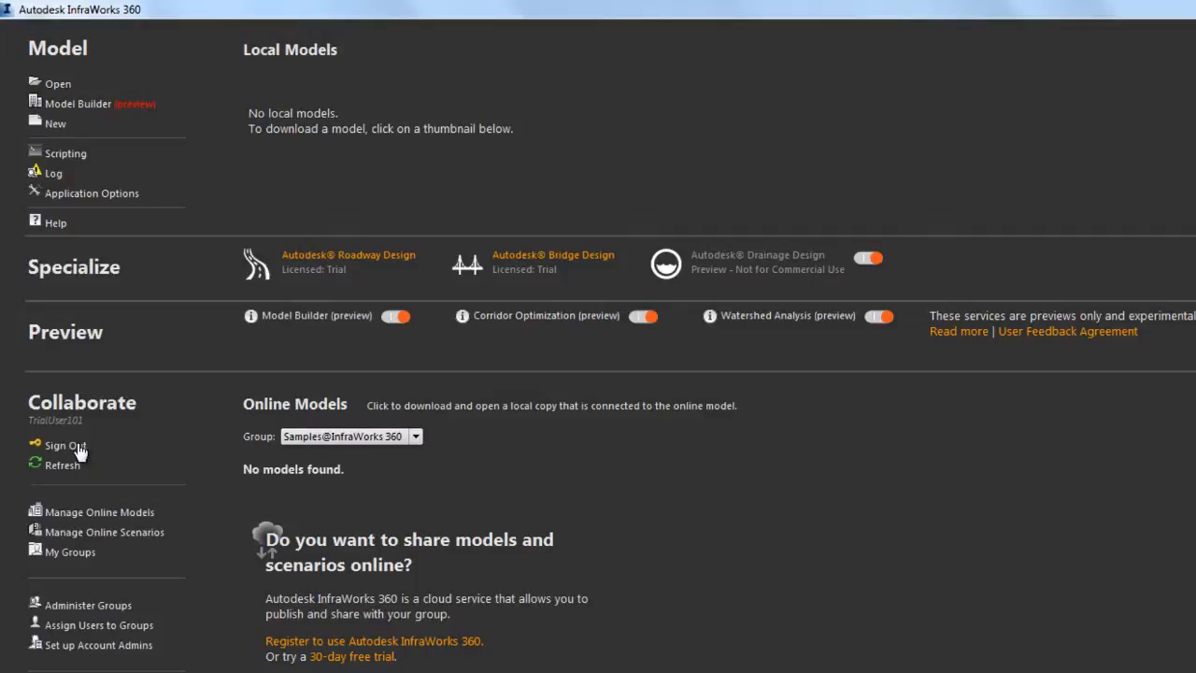
# - Re-sign in with the trial account and list online models from the Default Group
pyautogui.click(65, 445)
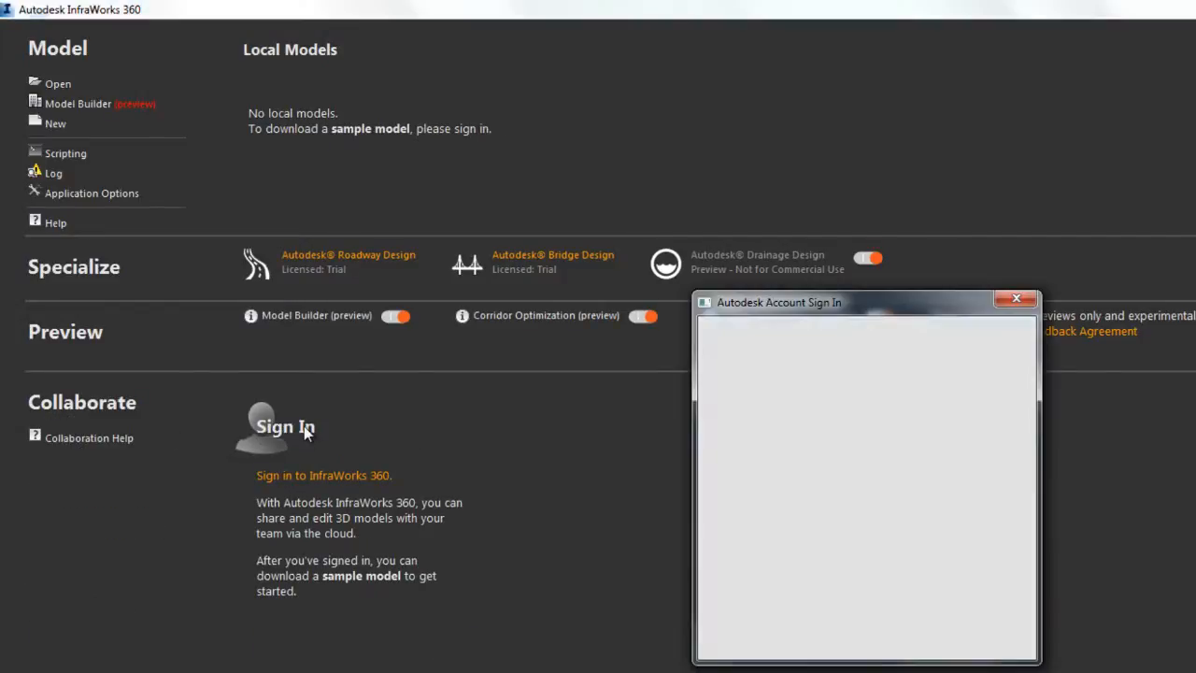
pyautogui.write('TrialUser101')
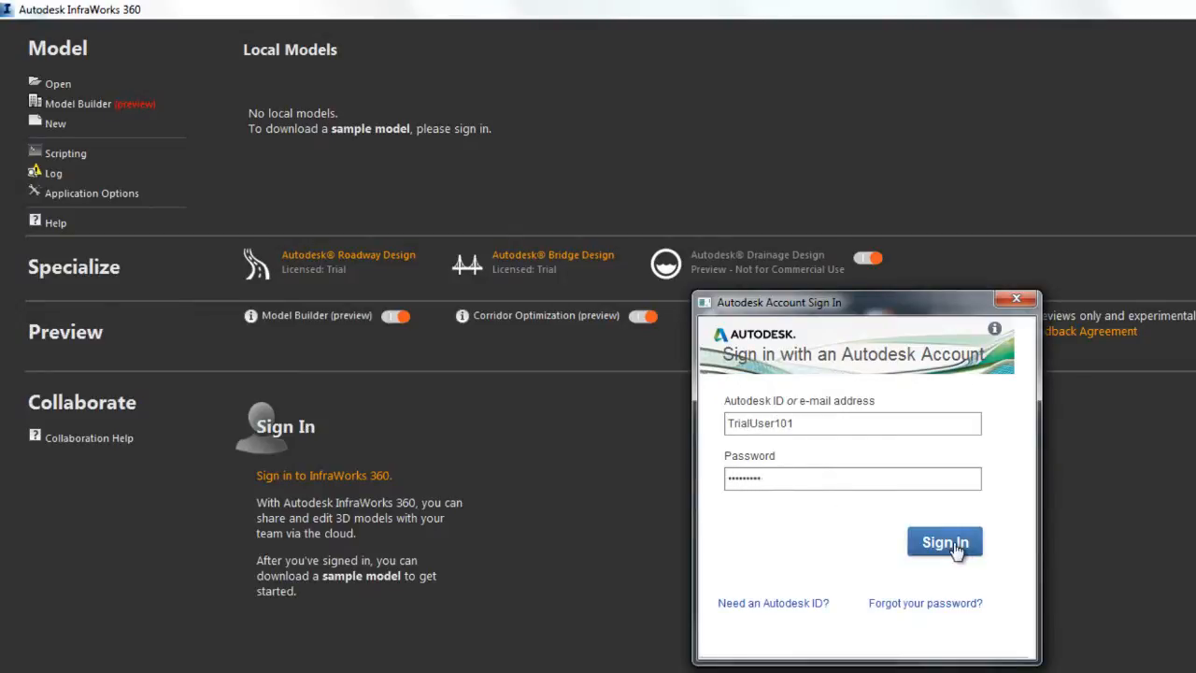
pyautogui.click(945, 542)
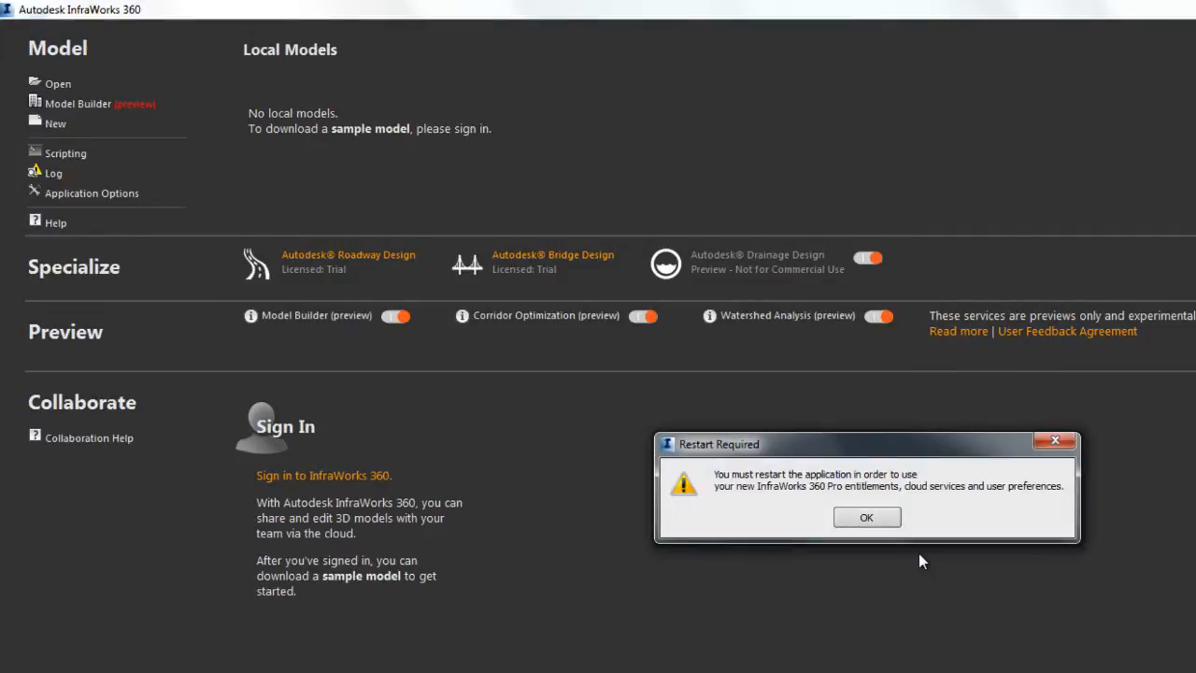
pyautogui.click(865, 517)
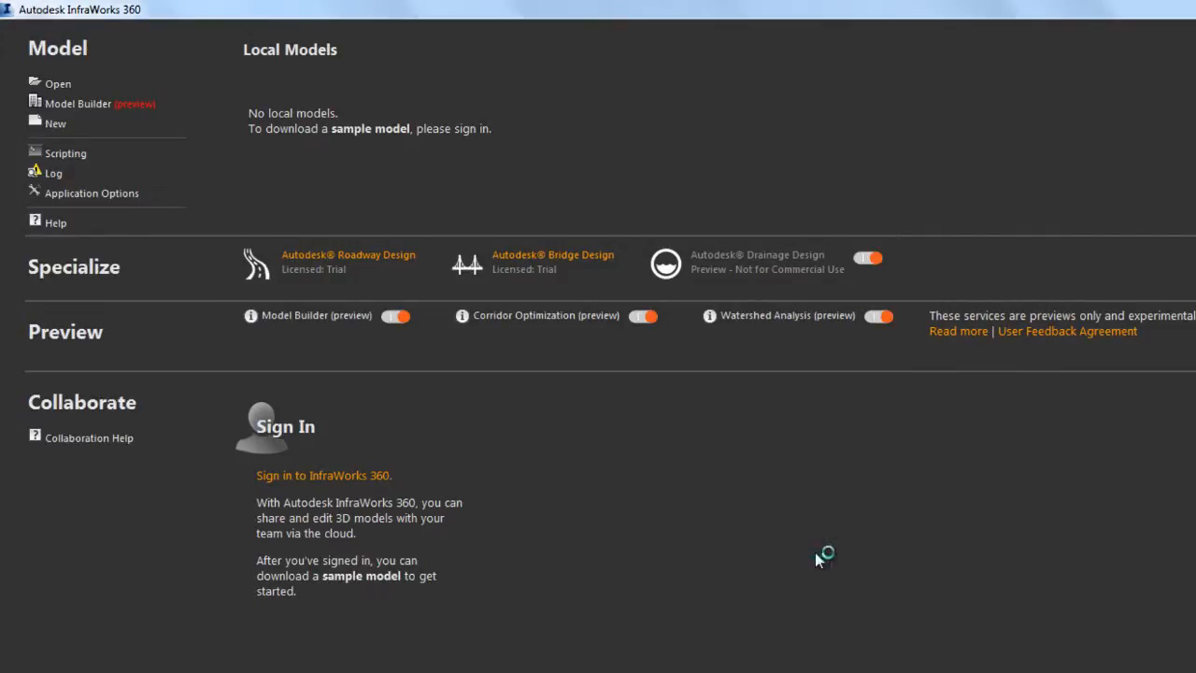
pyautogui.click(323, 475)
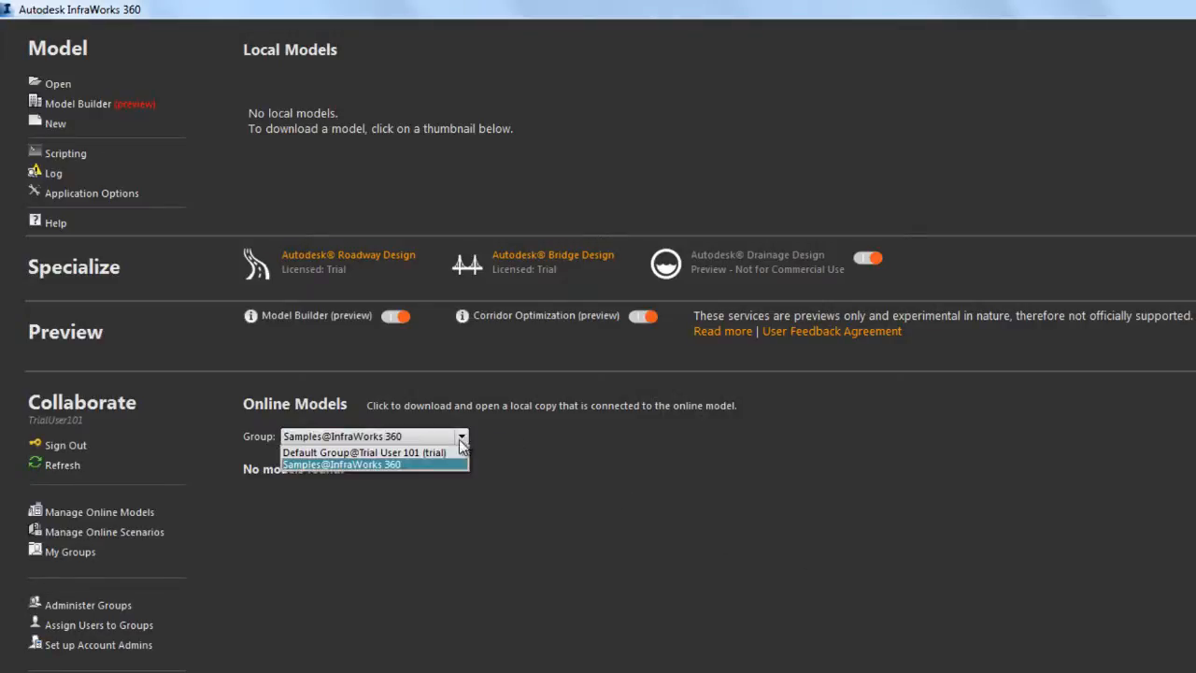
pyautogui.click(363, 452)
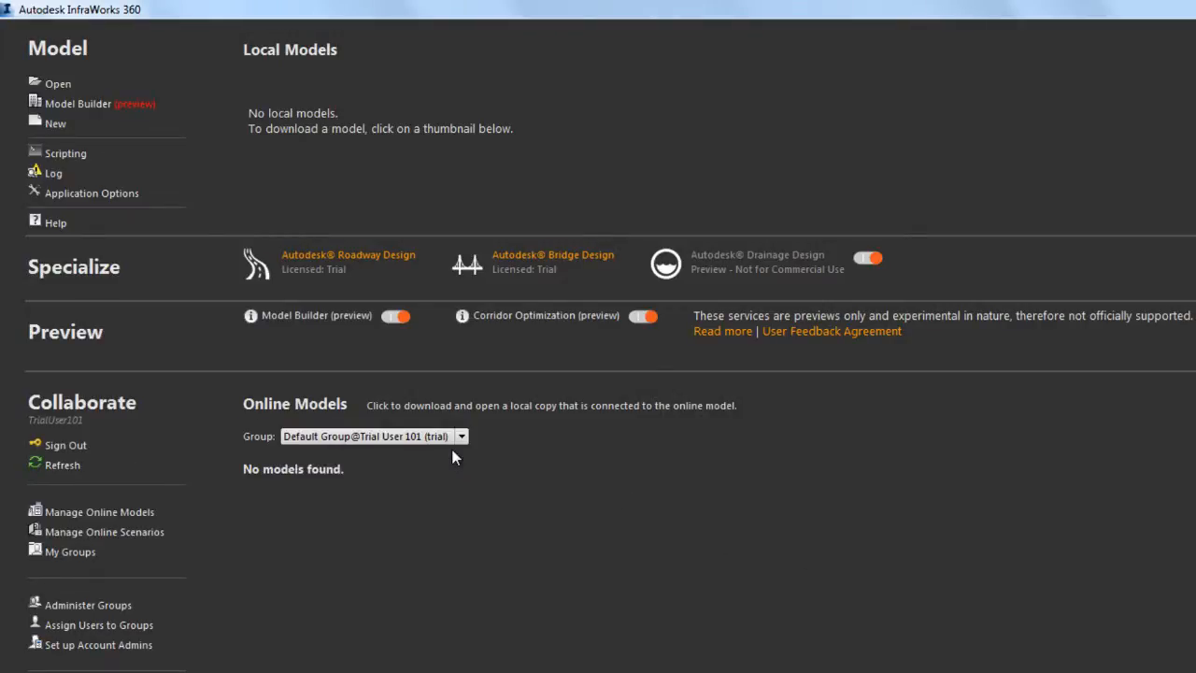
pyautogui.moveTo(614, 484)
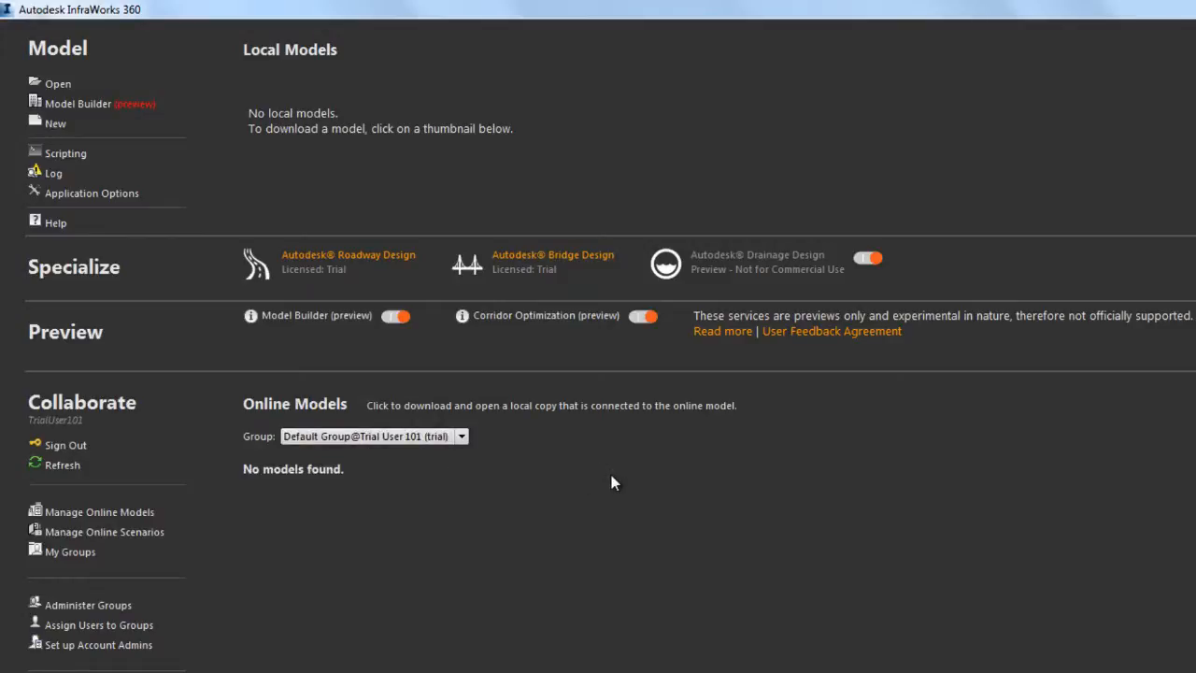
pyautogui.moveTo(591, 479)
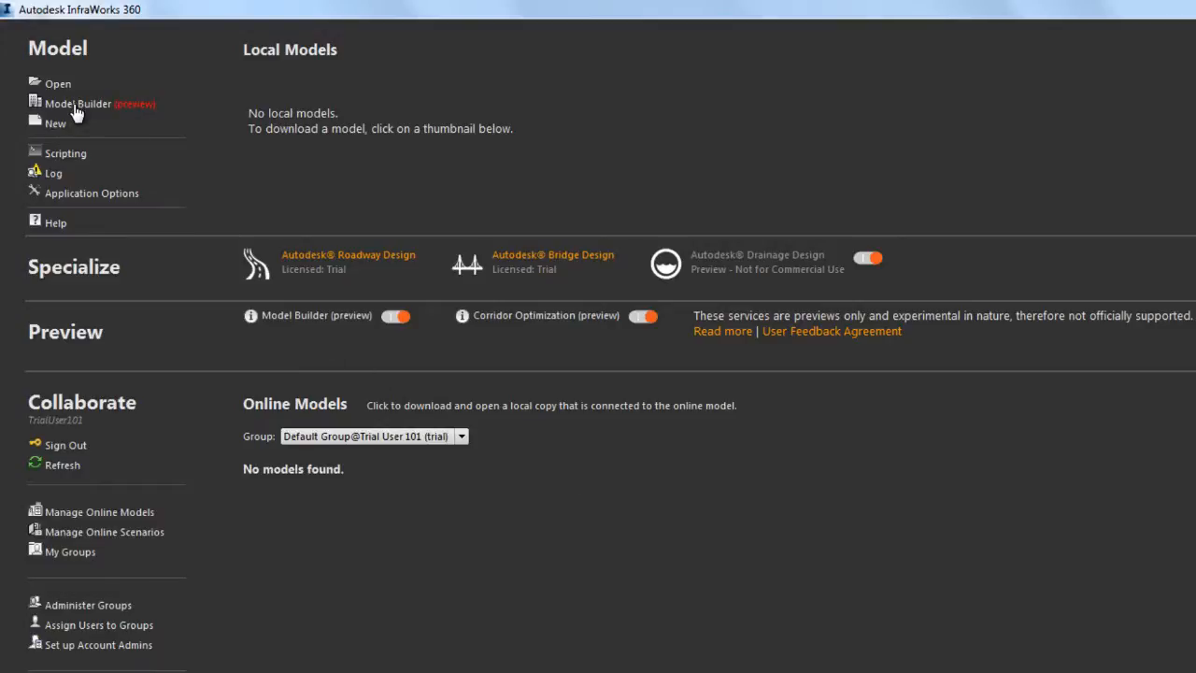
# - Build a model named Elgin for Elgin, IL in the Default Group
pyautogui.click(78, 104)
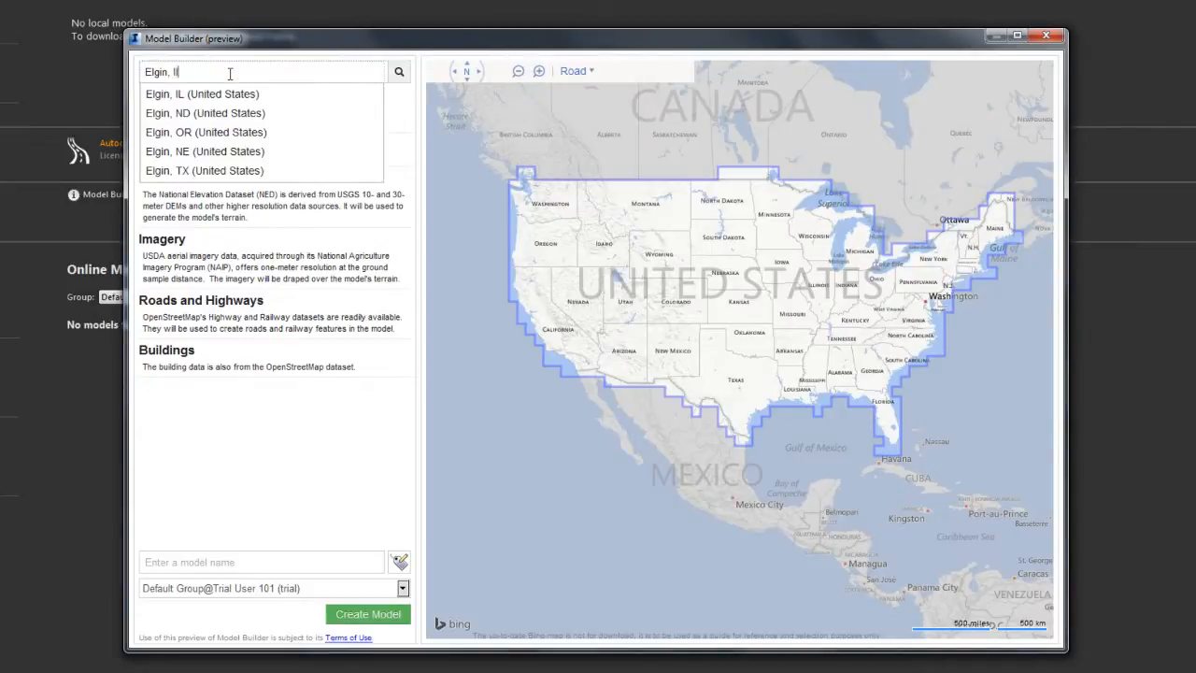
pyautogui.click(202, 93)
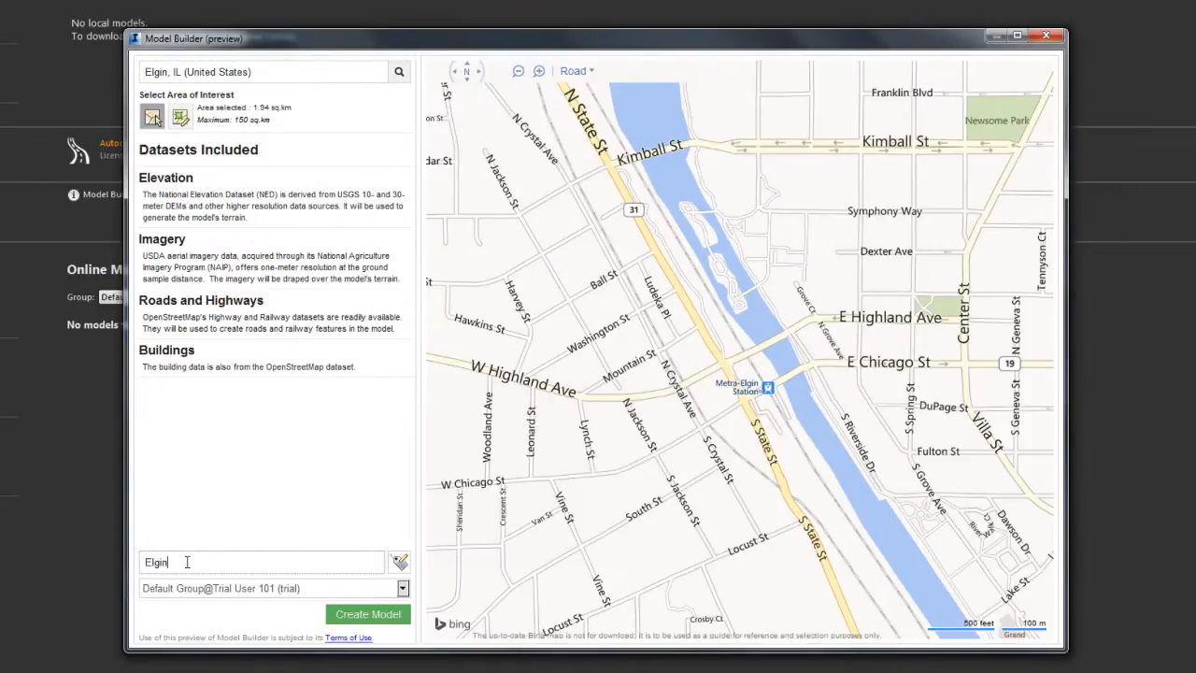
pyautogui.moveTo(332, 601)
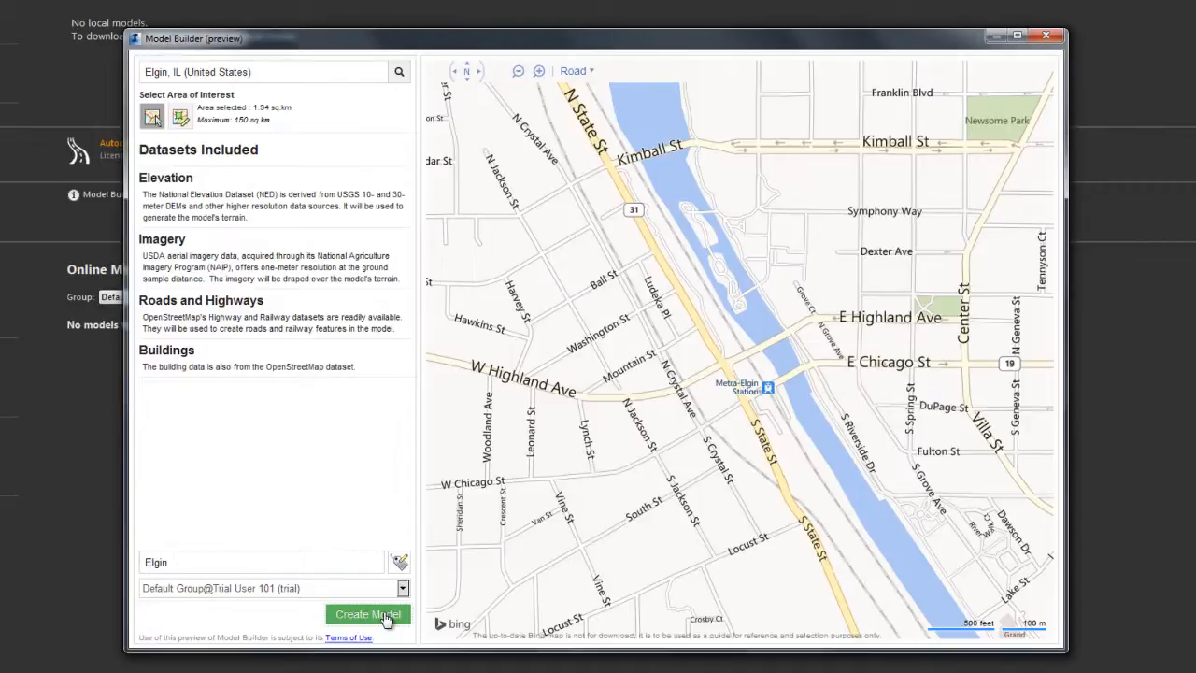
pyautogui.click(367, 614)
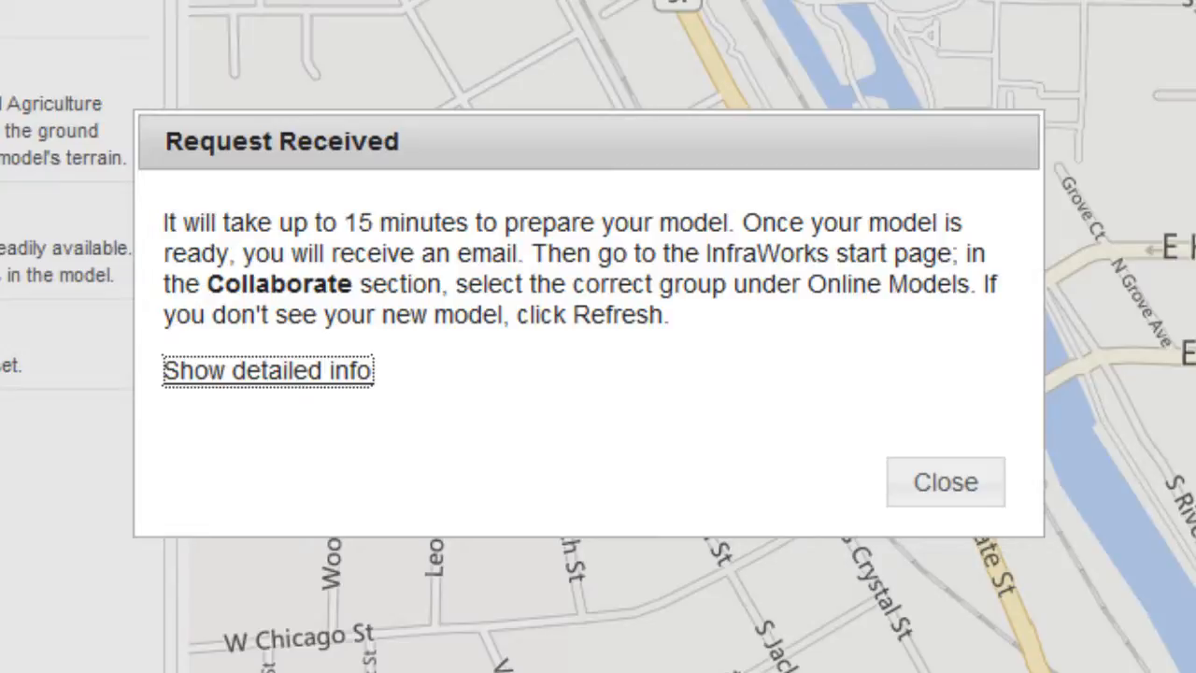
pyautogui.moveTo(790, 631)
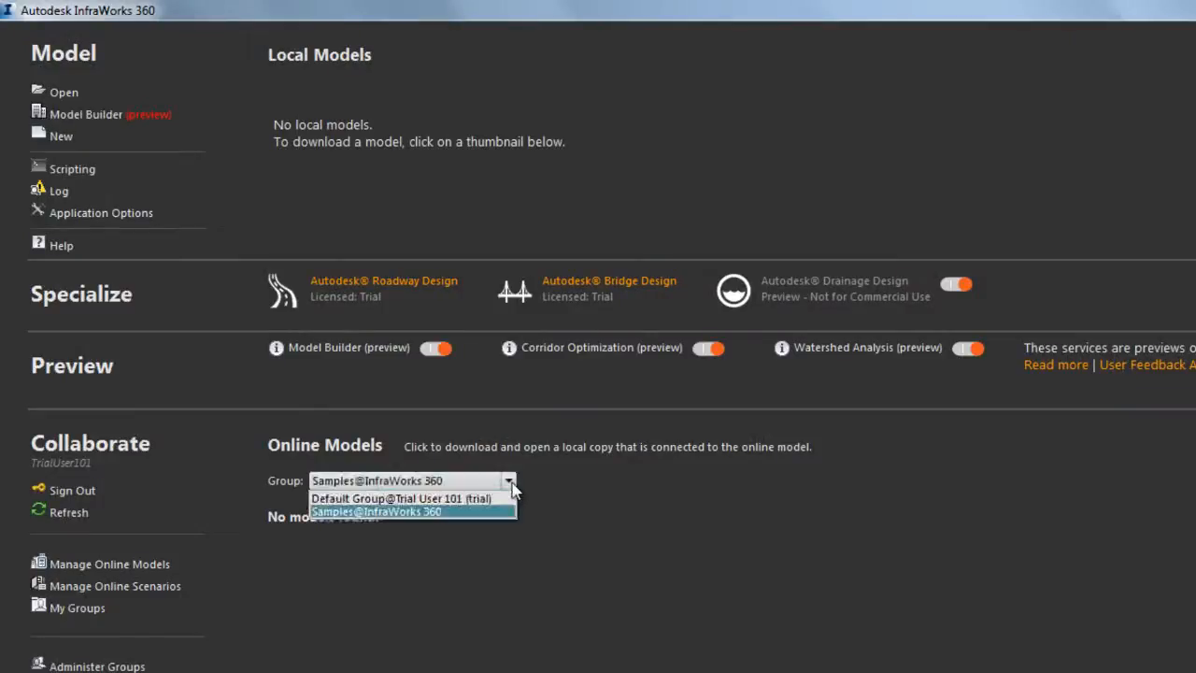
# - Download the Elgin model from the Default Group to the local models folder
pyautogui.click(400, 497)
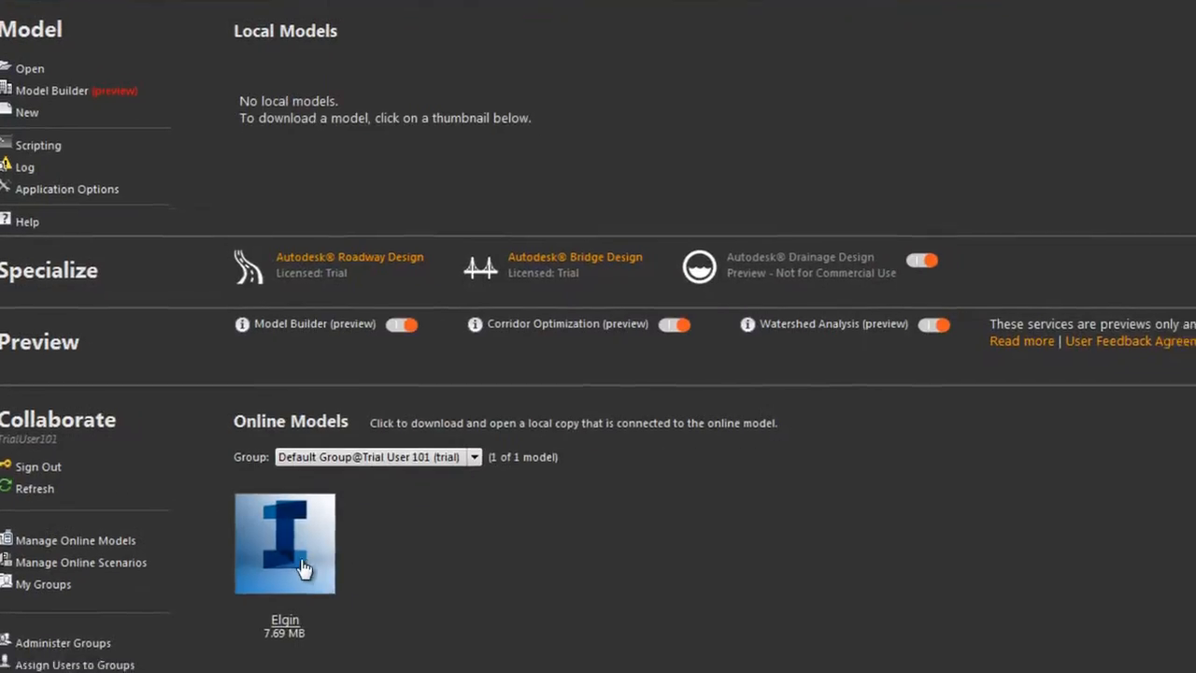
pyautogui.click(284, 543)
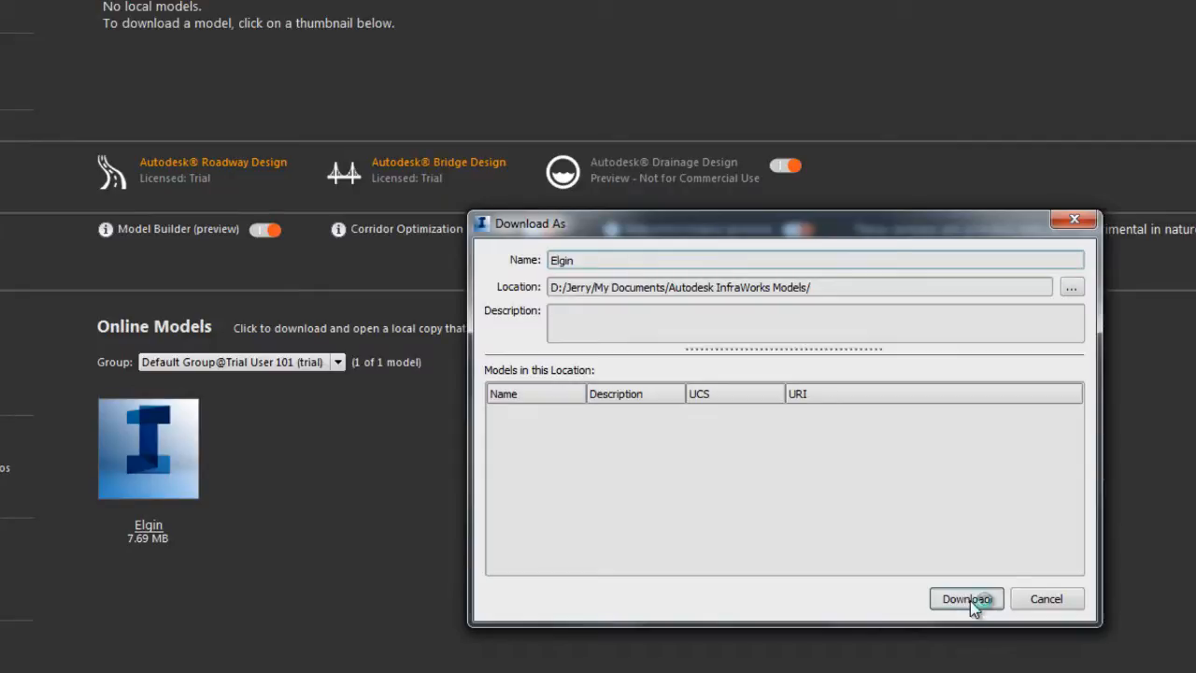
pyautogui.click(967, 599)
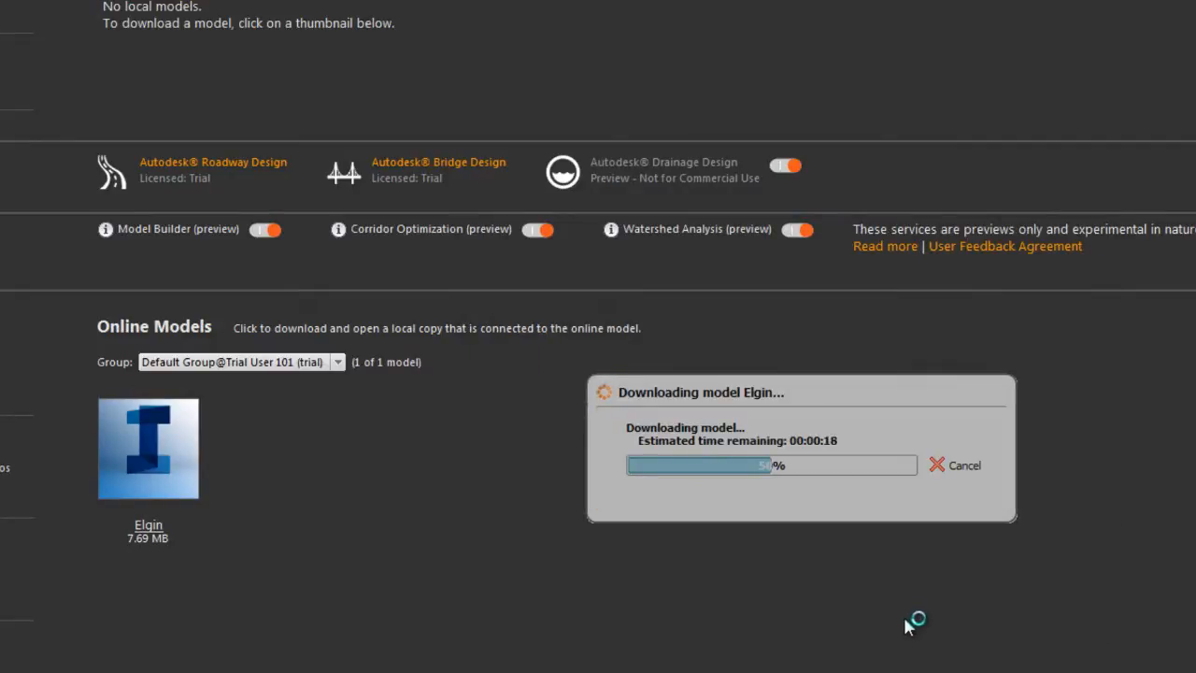